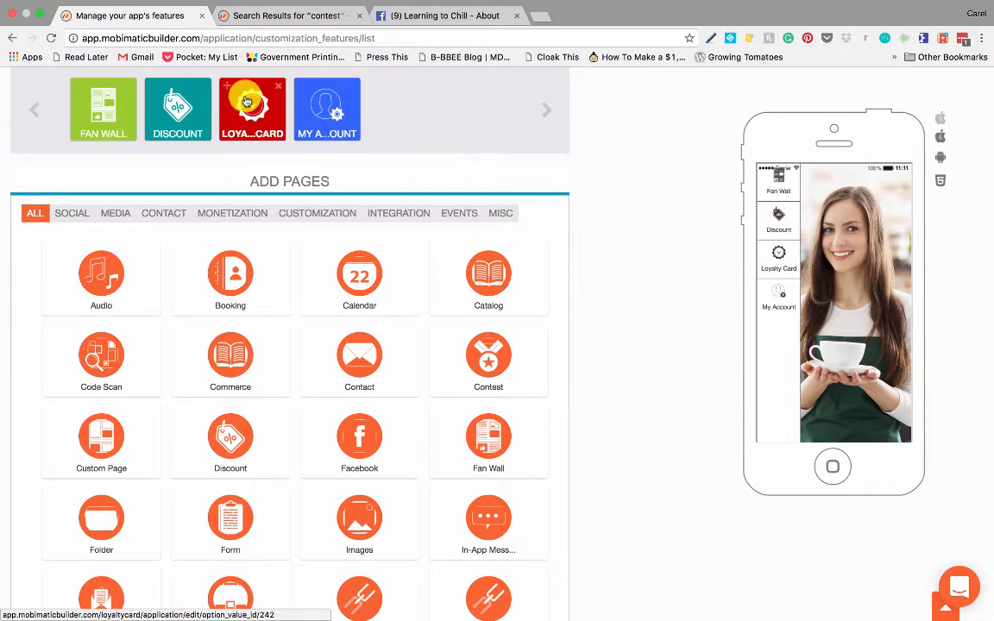
pyautogui.moveTo(394, 134)
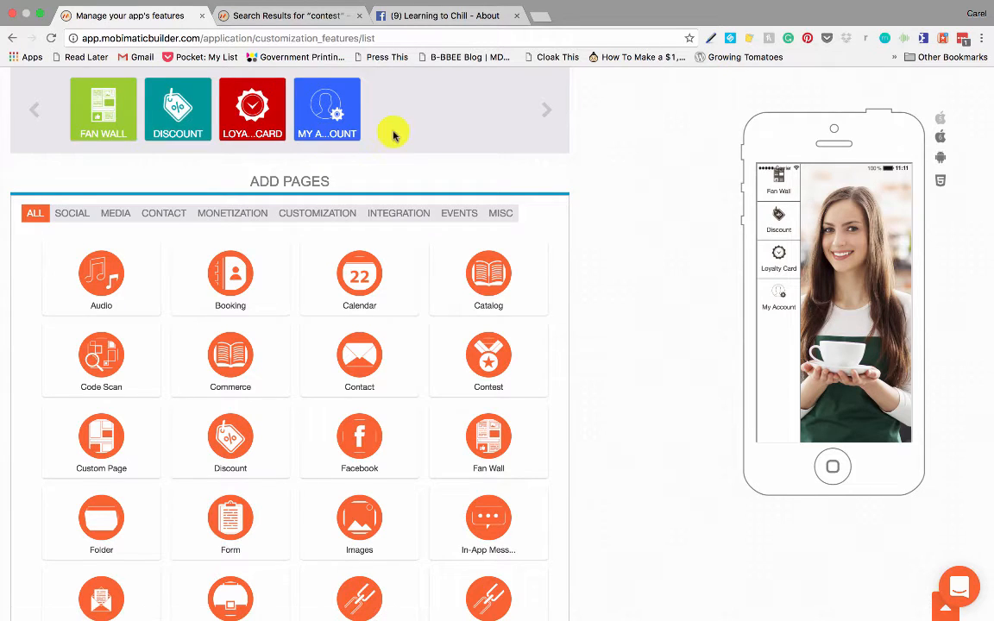
pyautogui.moveTo(414, 149)
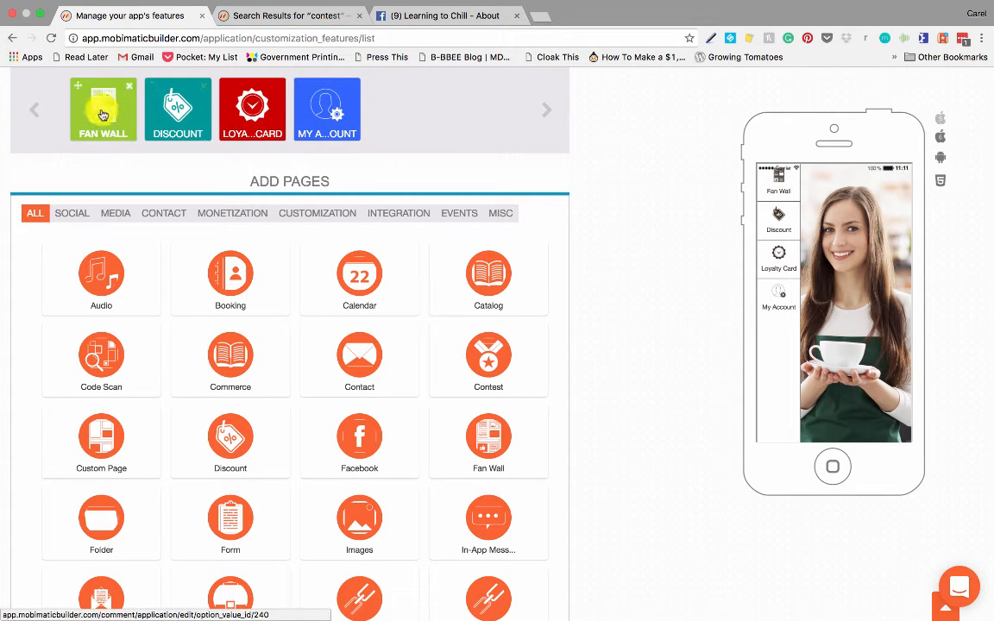
pyautogui.moveTo(103, 114)
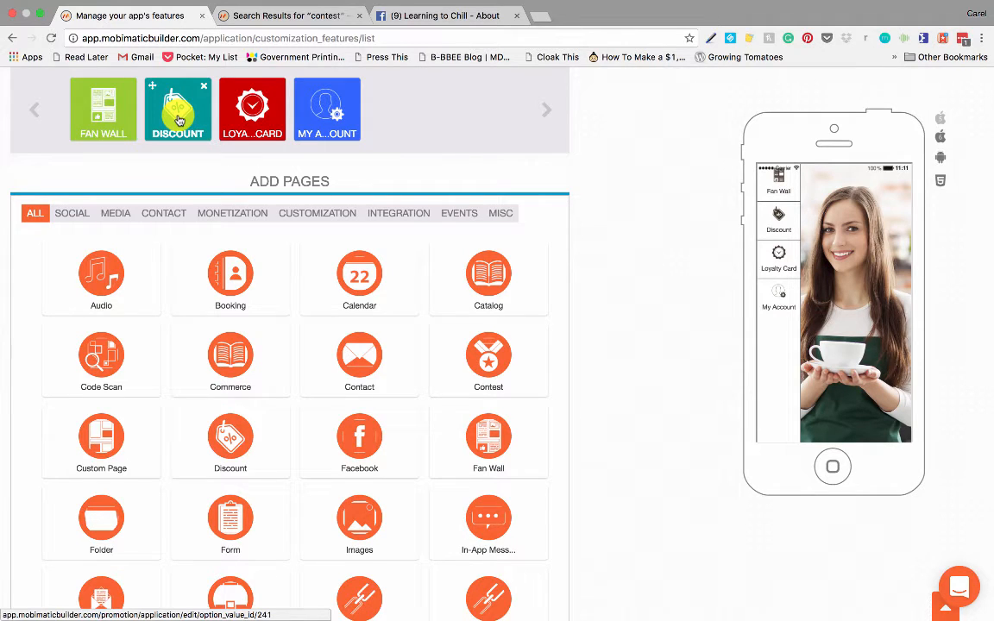
# - Open the automatically added My Account page's settings from the Your Pages list
pyautogui.click(252, 108)
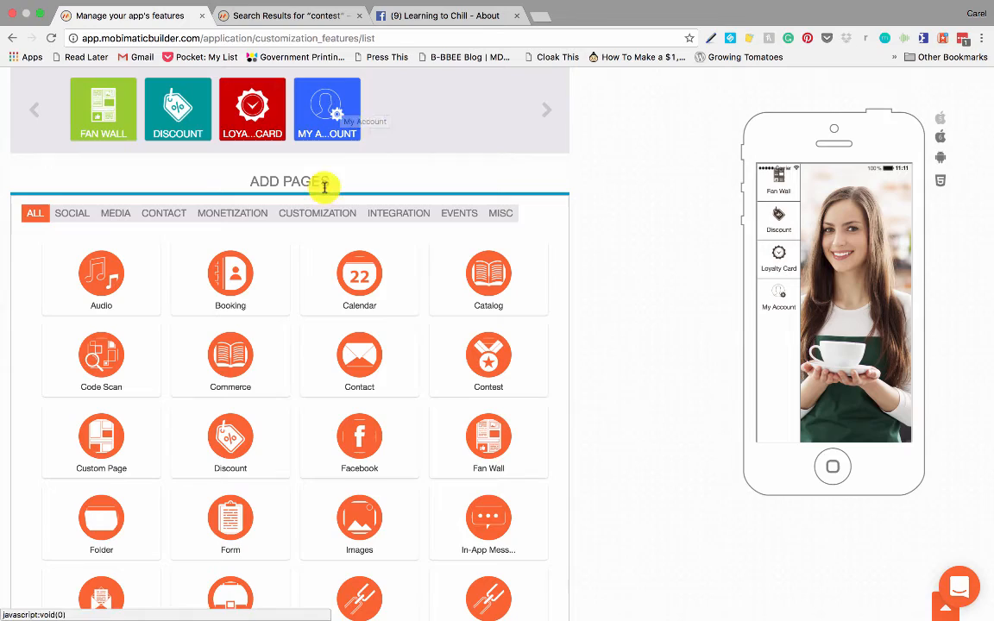
pyautogui.scroll(-3)
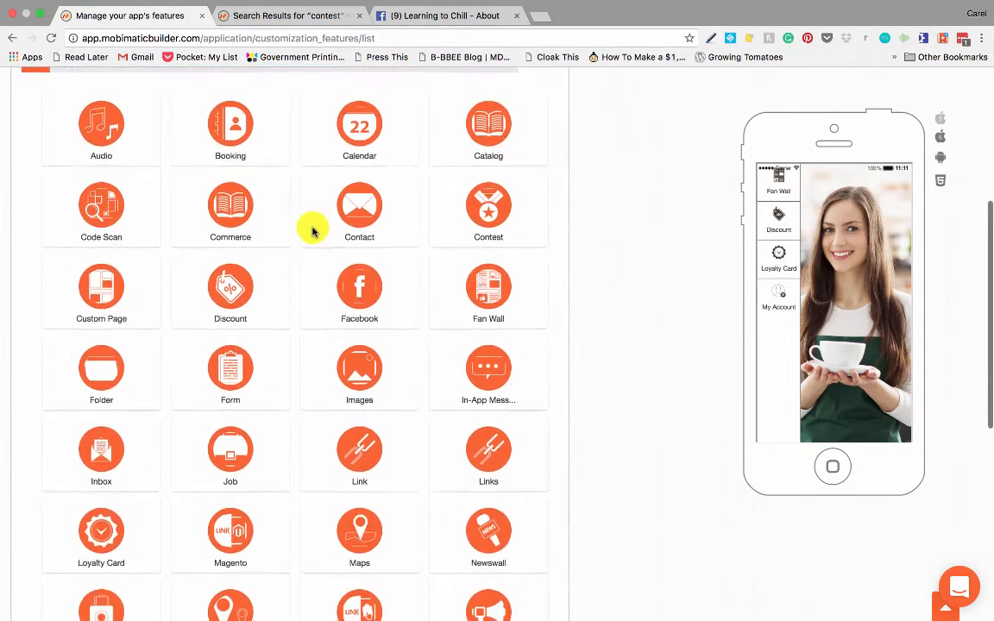
pyautogui.scroll(-3)
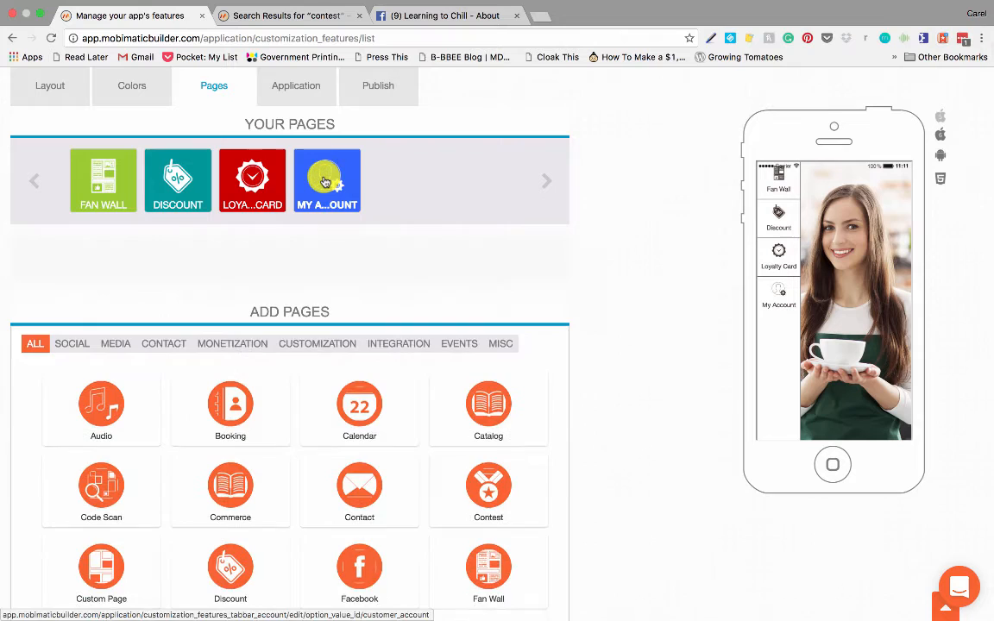
pyautogui.click(326, 181)
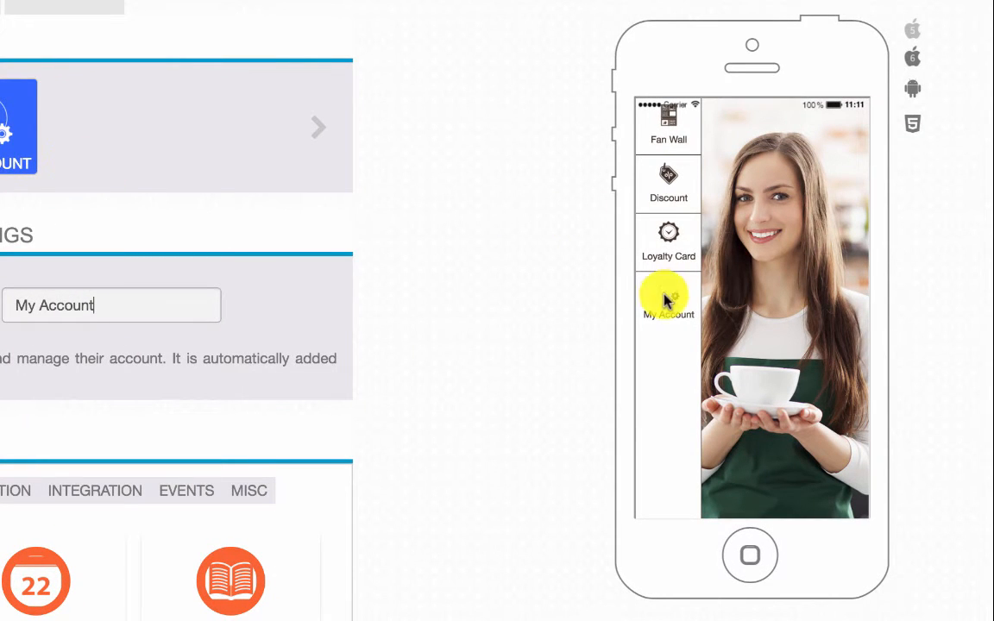
# - Show the My Account login screen in the phone preview via the side menu
pyautogui.click(668, 302)
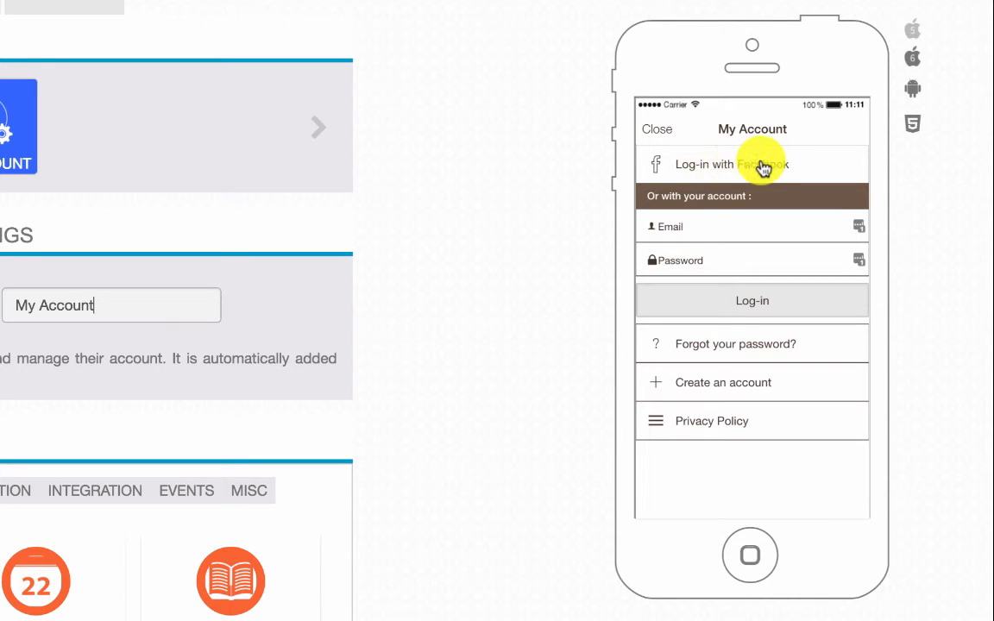
pyautogui.moveTo(680, 226)
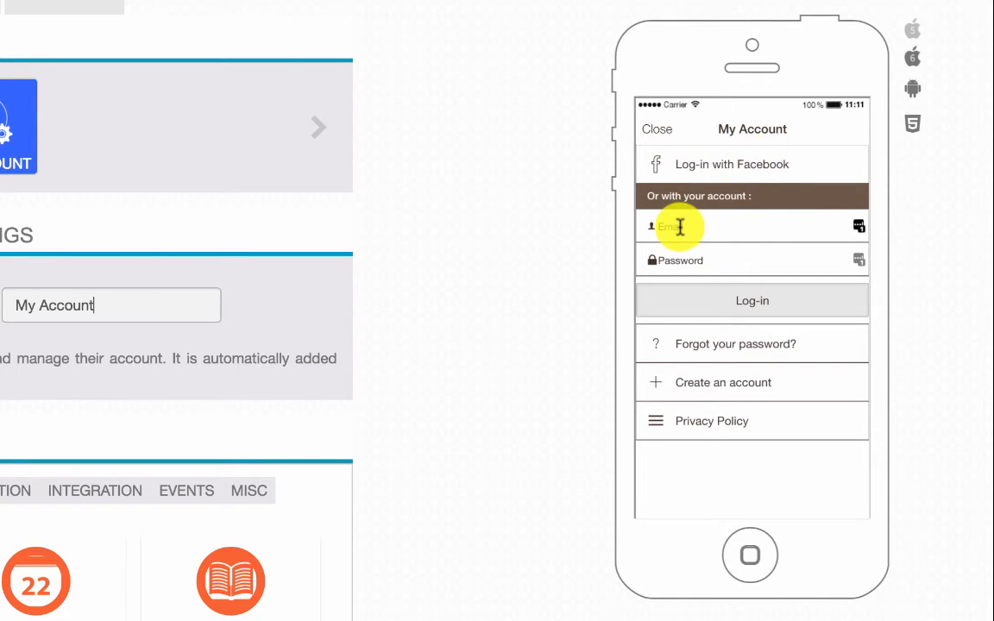
pyautogui.moveTo(715, 256)
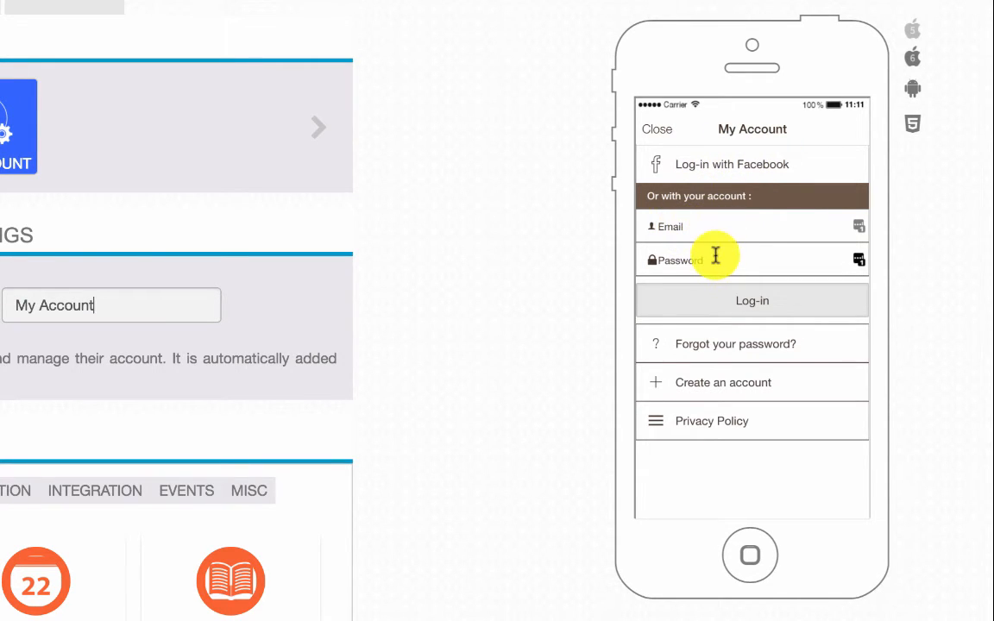
pyautogui.moveTo(729, 353)
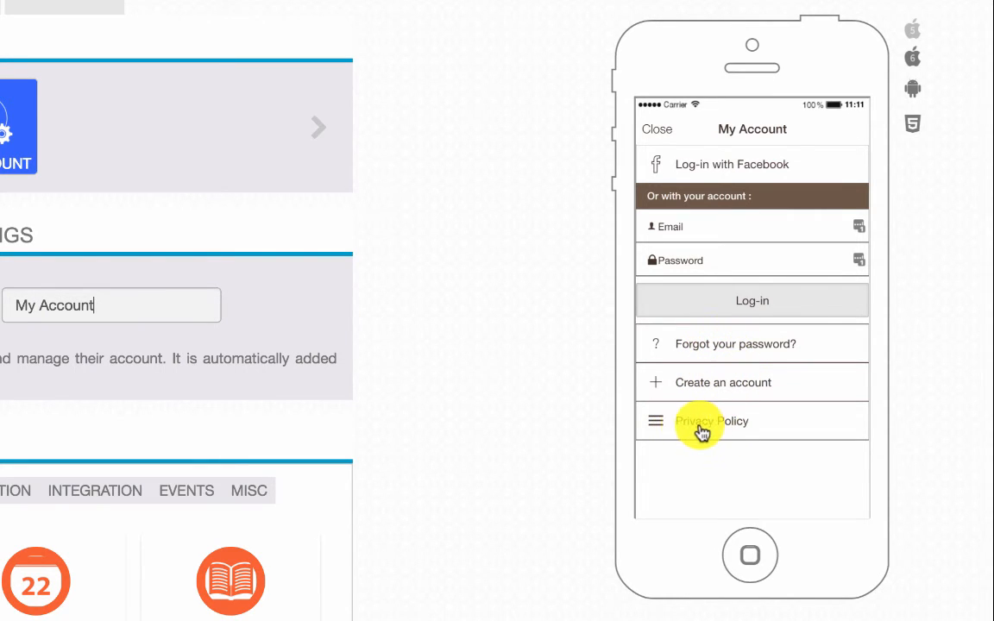
pyautogui.moveTo(360, 332)
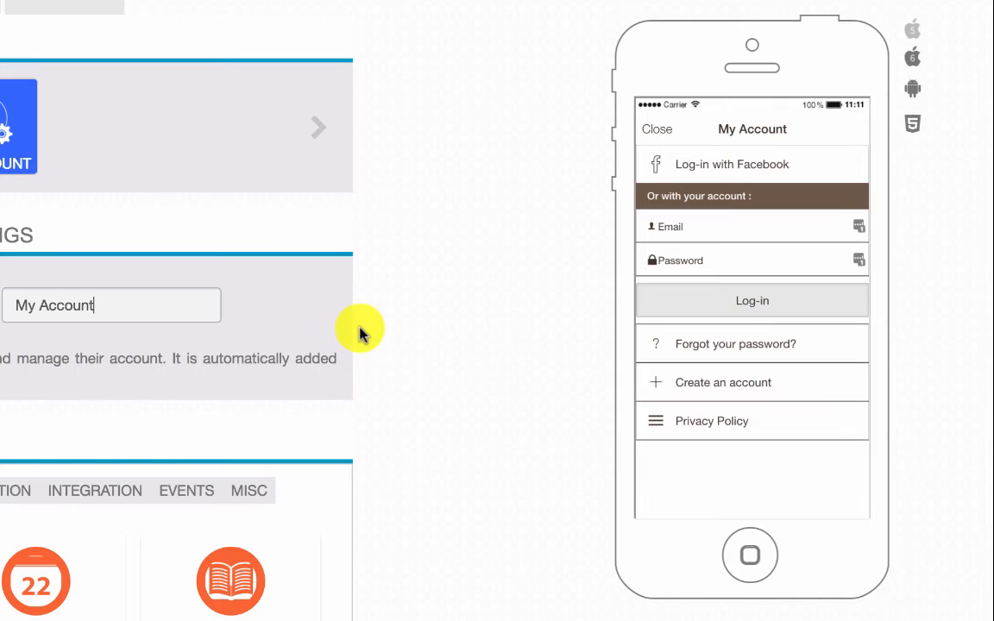
pyautogui.moveTo(364, 330)
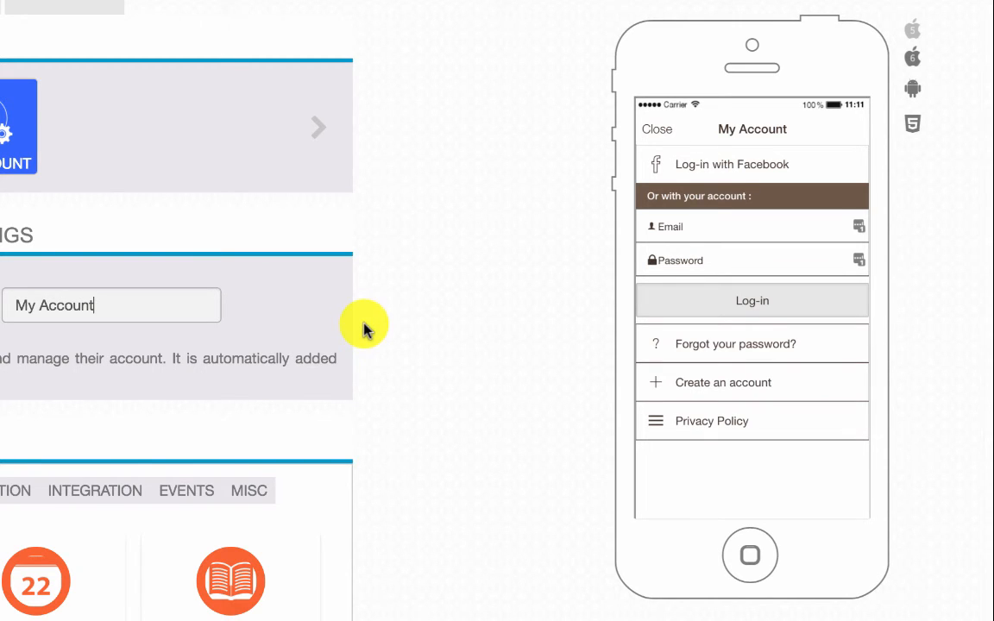
pyautogui.moveTo(377, 313)
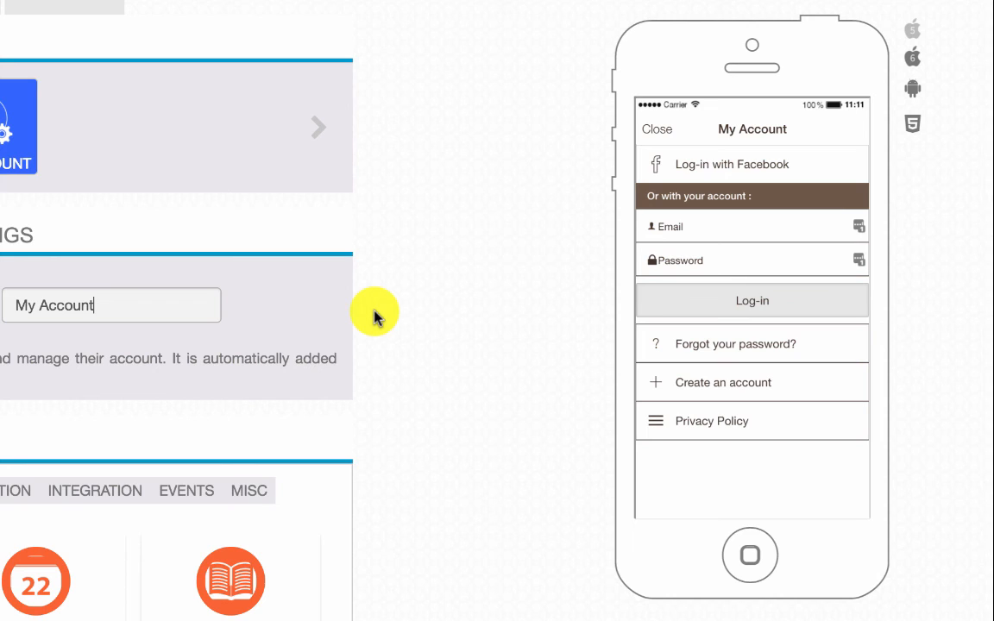
pyautogui.moveTo(370, 309)
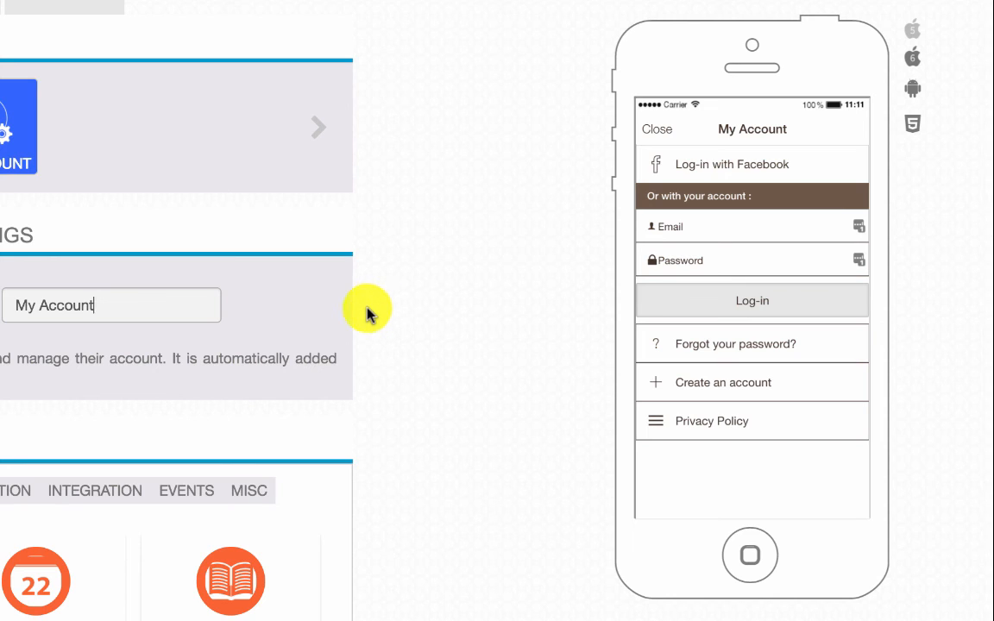